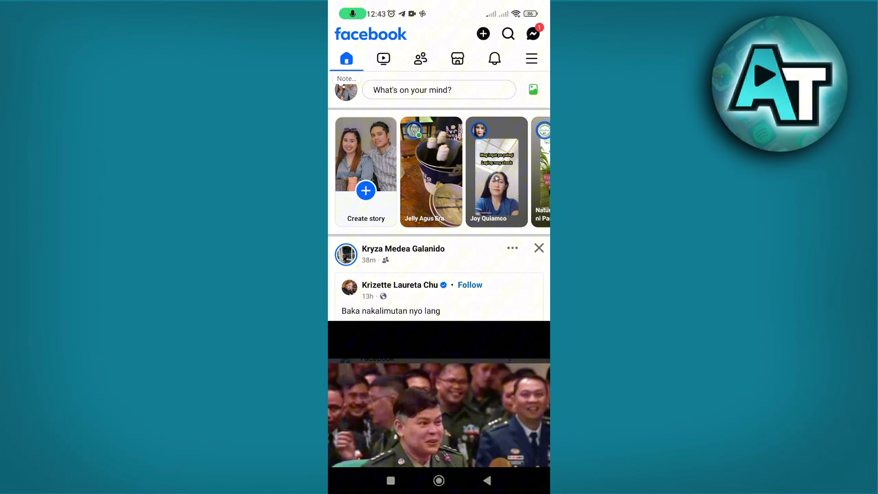
# Step: Reach your own profile page from the menu tab and scroll toward its settings
pyautogui.click(531, 58)
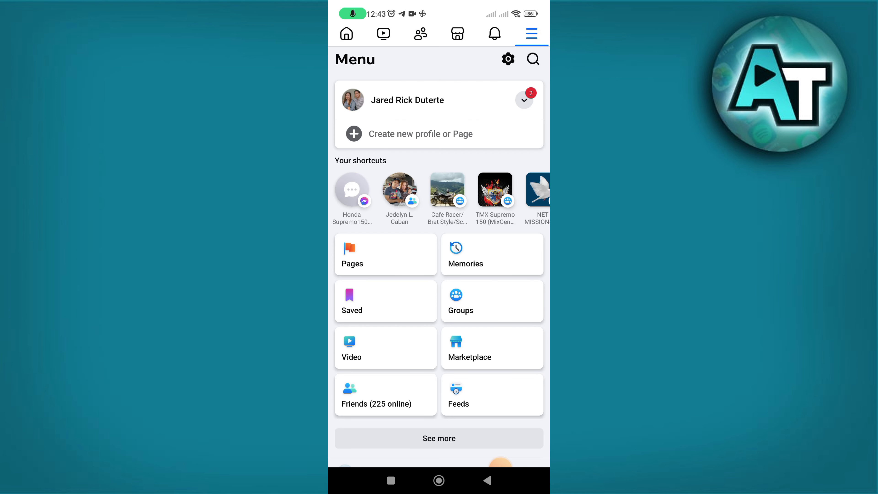
pyautogui.click(407, 99)
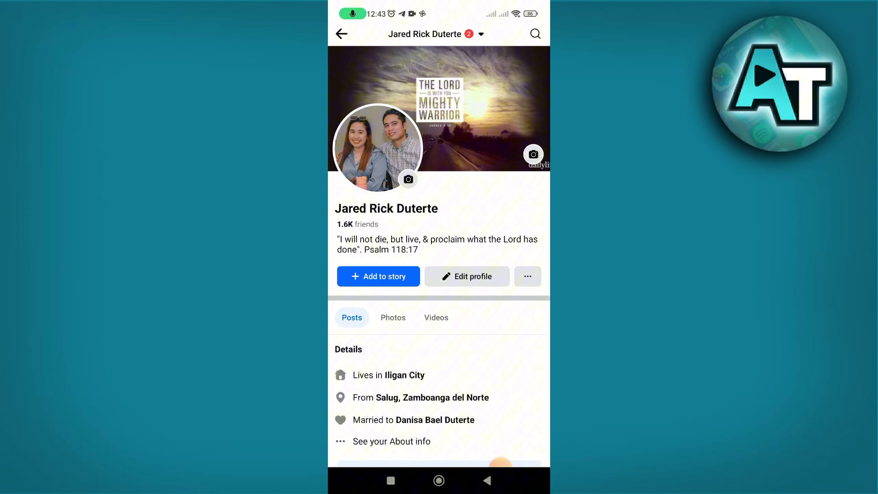
pyautogui.scroll(-3)
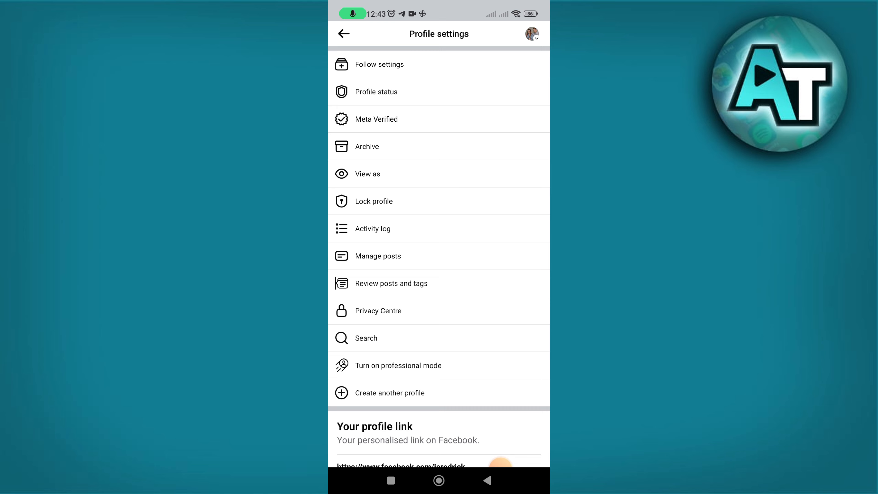
# Step: Show 'Your posts, photos and videos' from the Activity log's Posts section
pyautogui.click(372, 229)
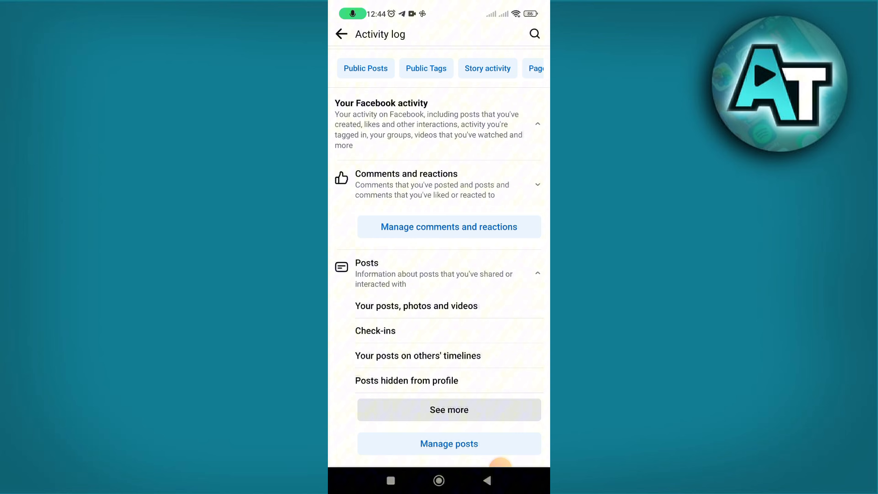
pyautogui.click(449, 443)
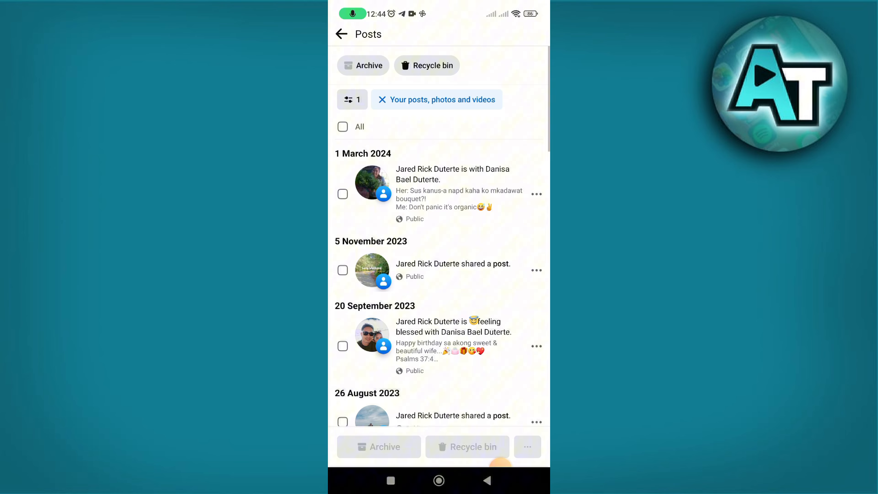
# Step: Tick All to select every listed post and start editing their audience
pyautogui.scroll(-3)
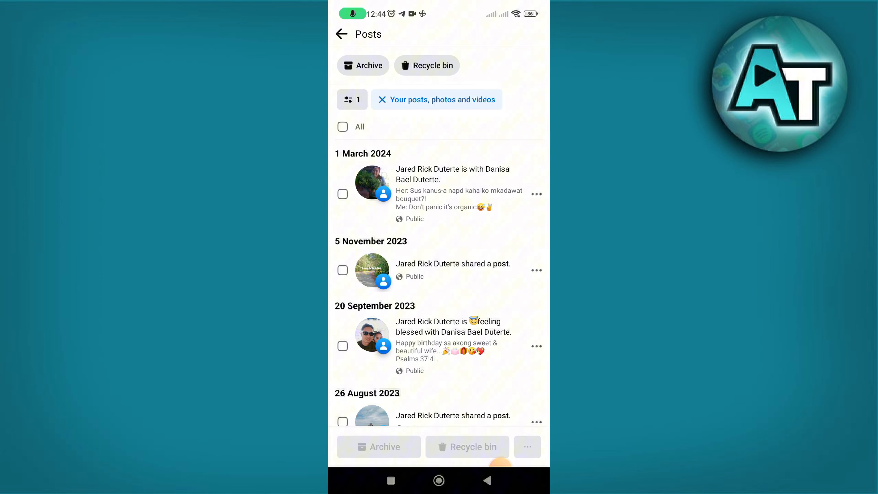
pyautogui.click(342, 126)
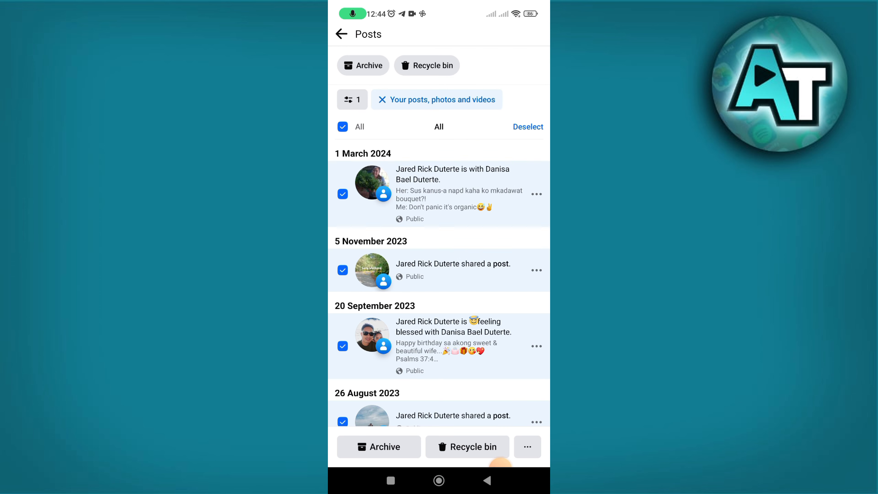
pyautogui.click(525, 447)
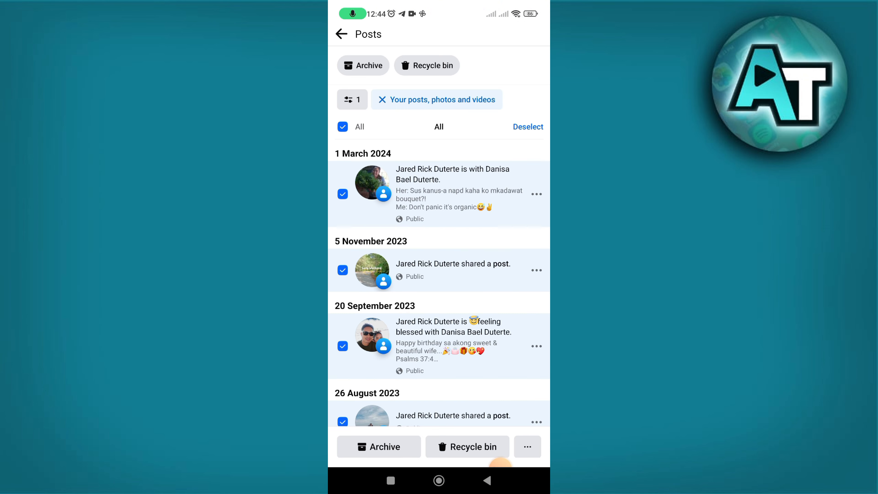
pyautogui.click(526, 446)
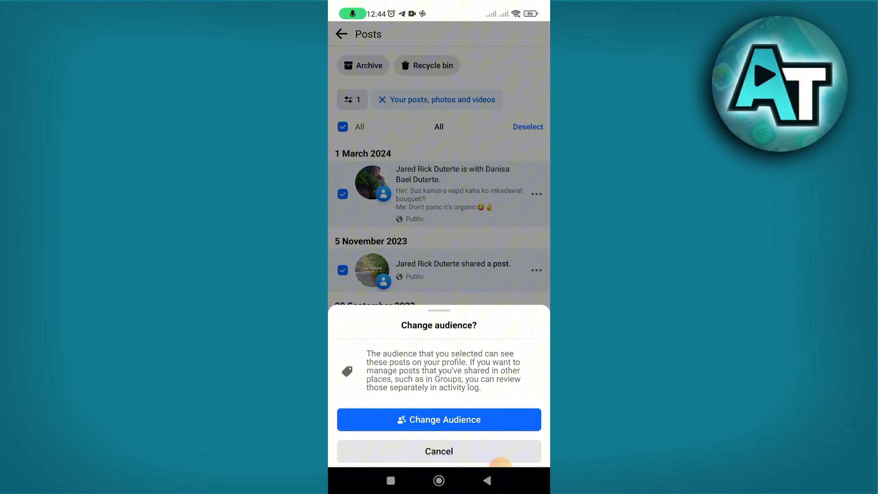
# Step: Set the selected posts' audience to Public, confirm the change, and go back to the activity log
pyautogui.click(438, 419)
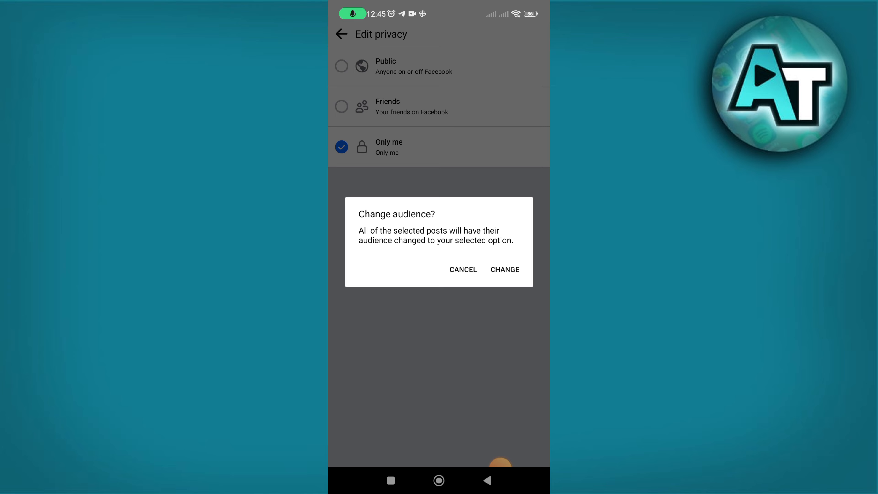
pyautogui.click(341, 107)
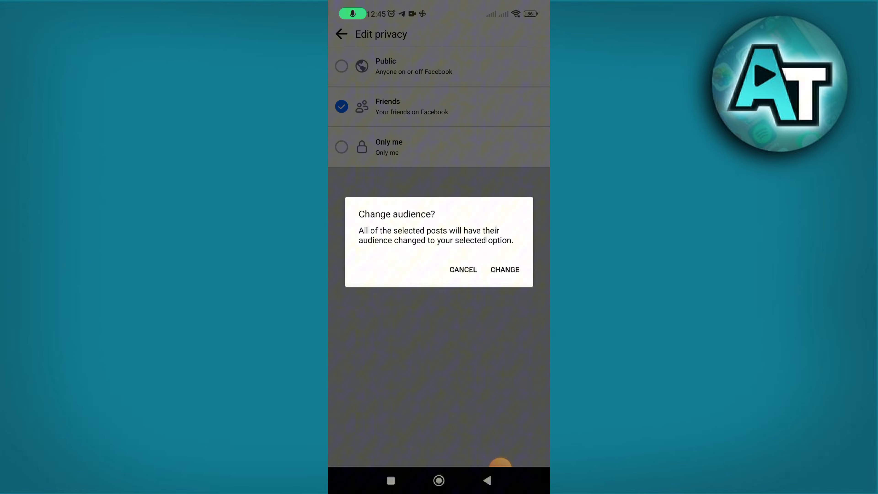
pyautogui.click(342, 66)
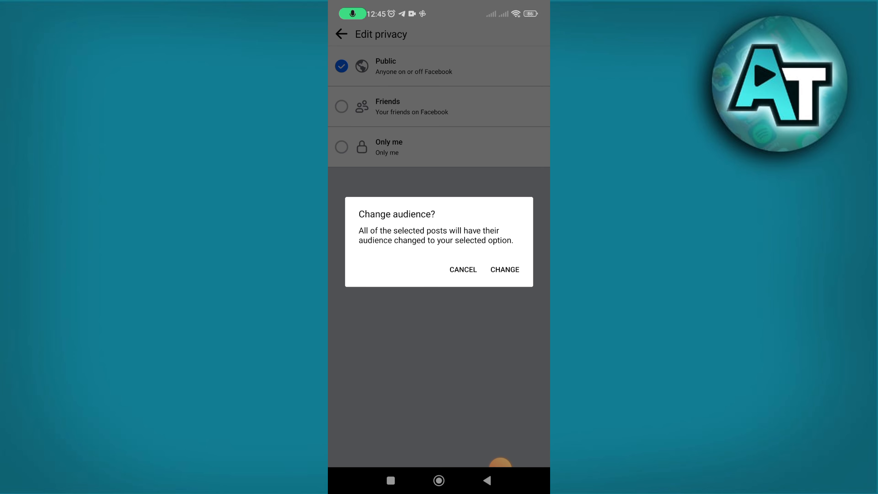
pyautogui.click(503, 269)
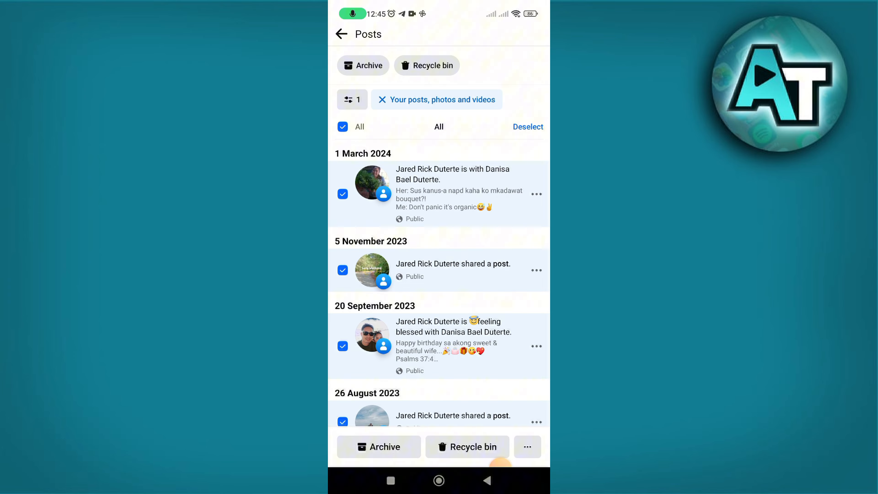
pyautogui.click(340, 34)
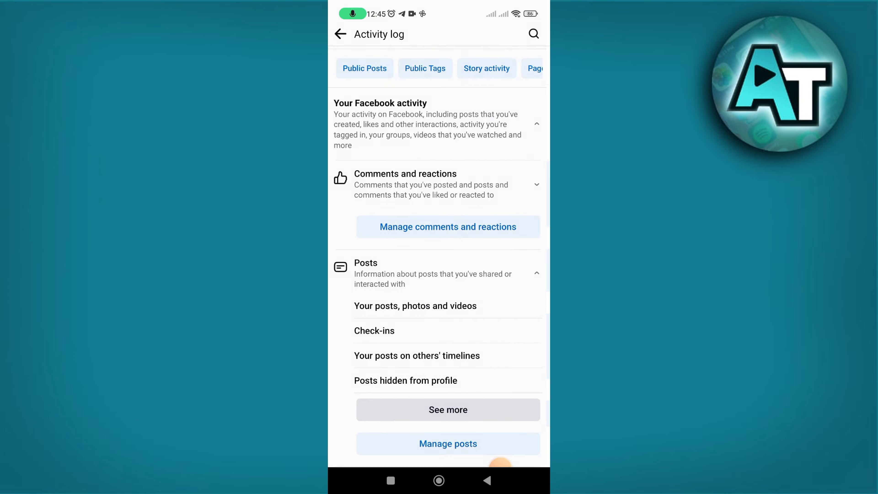